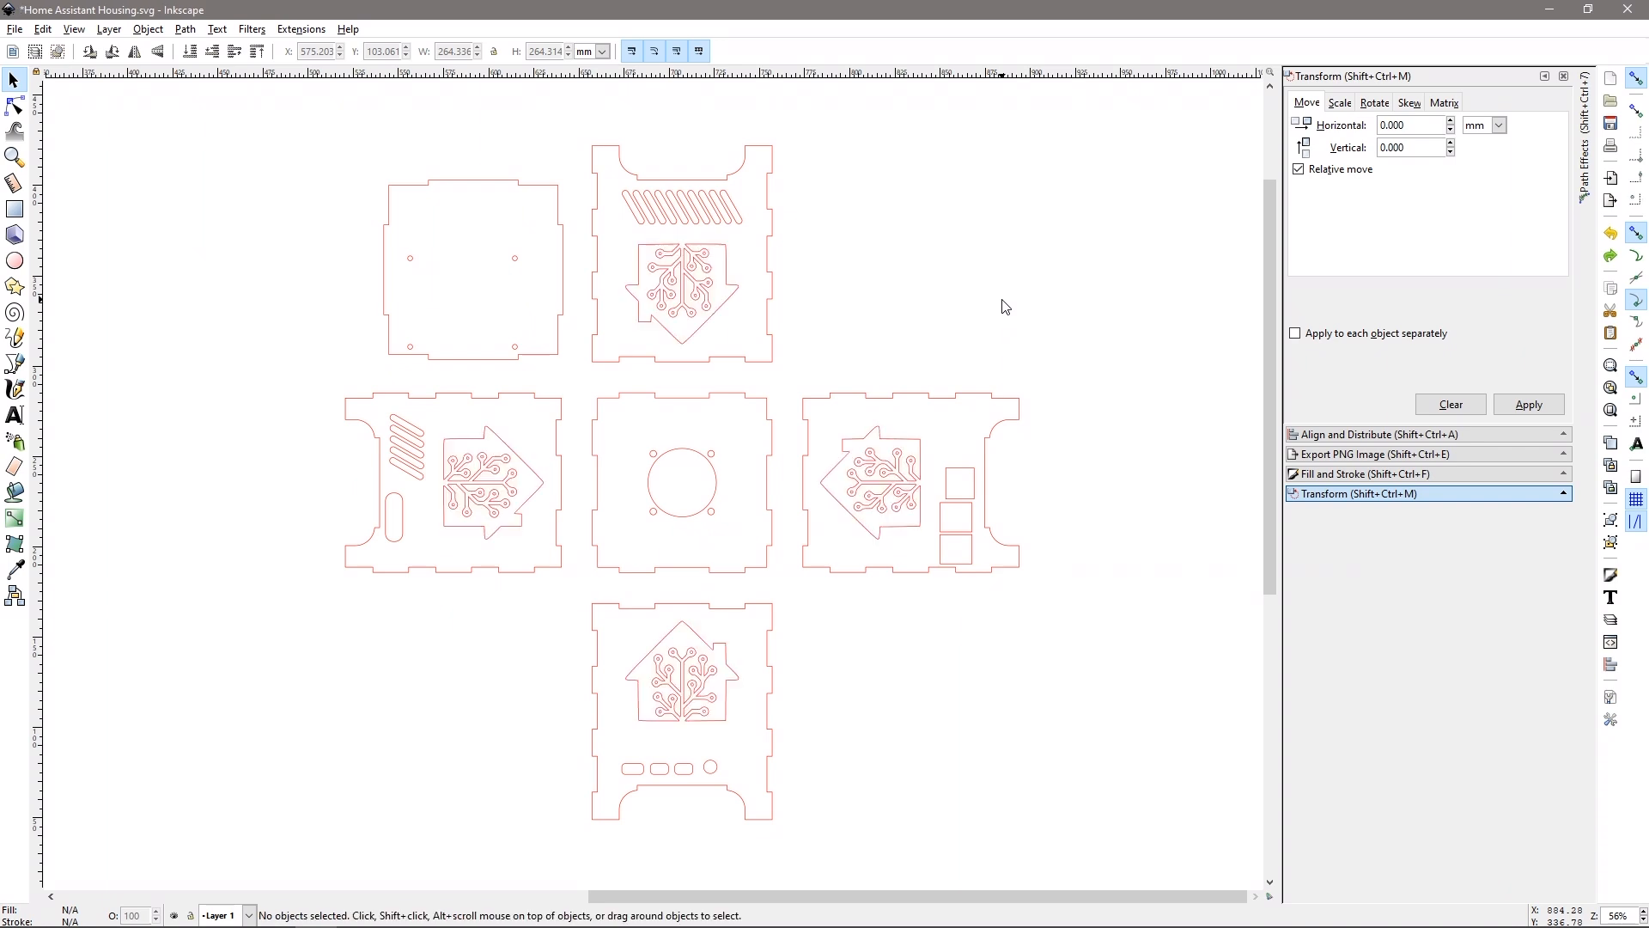
mouse_move(1082, 355)
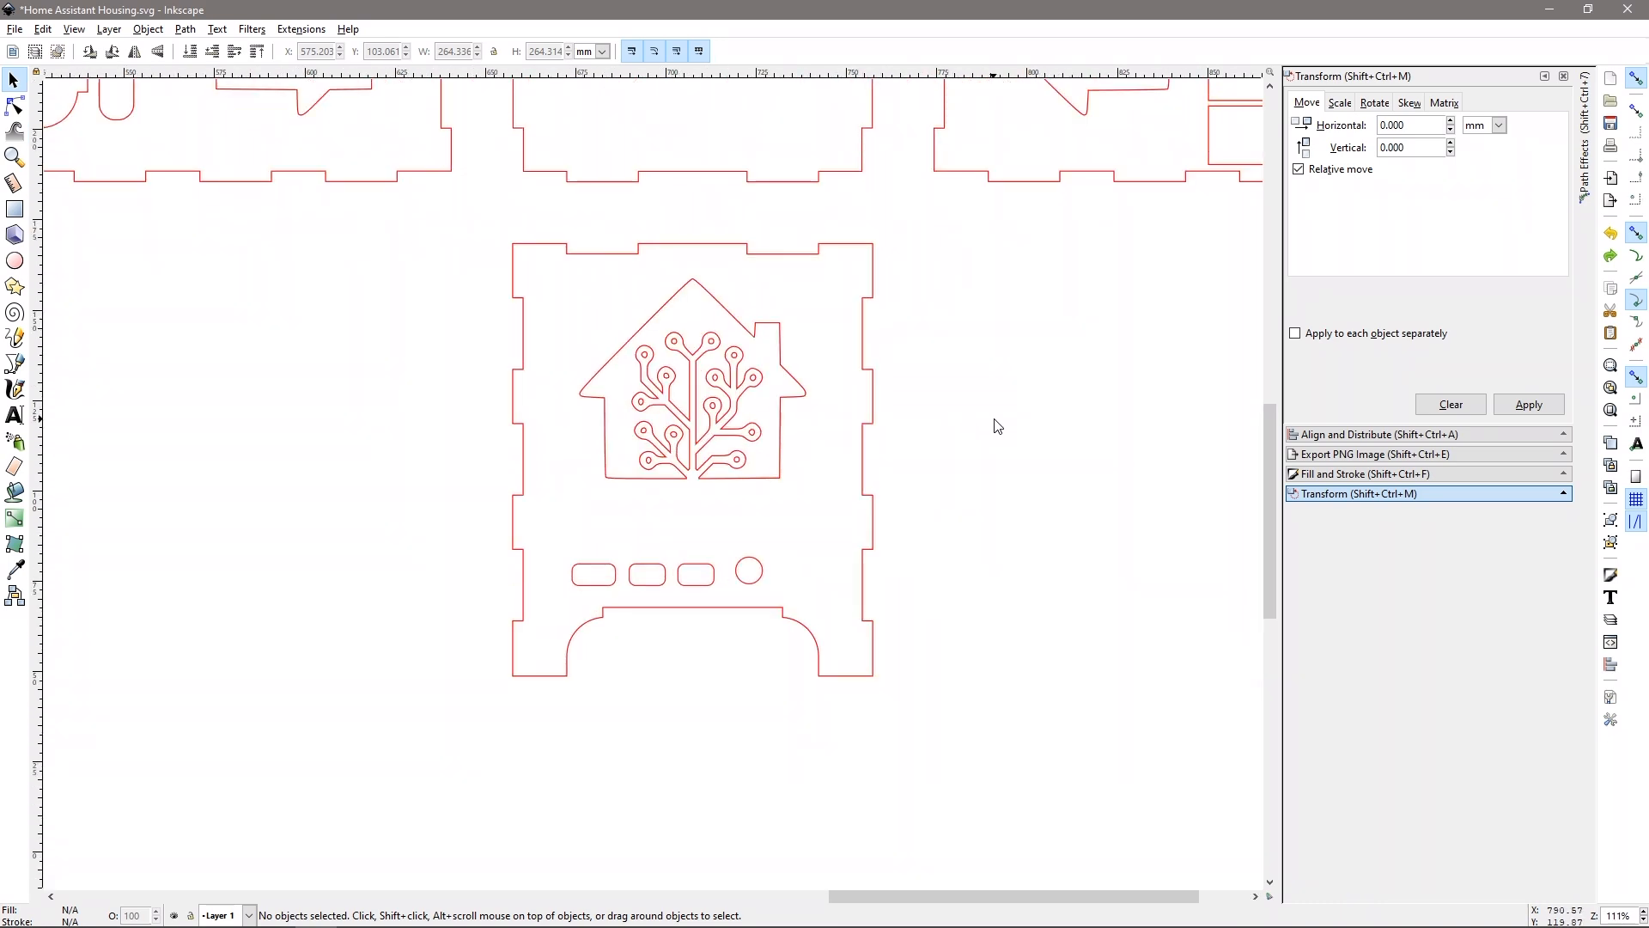
mouse_move(996, 426)
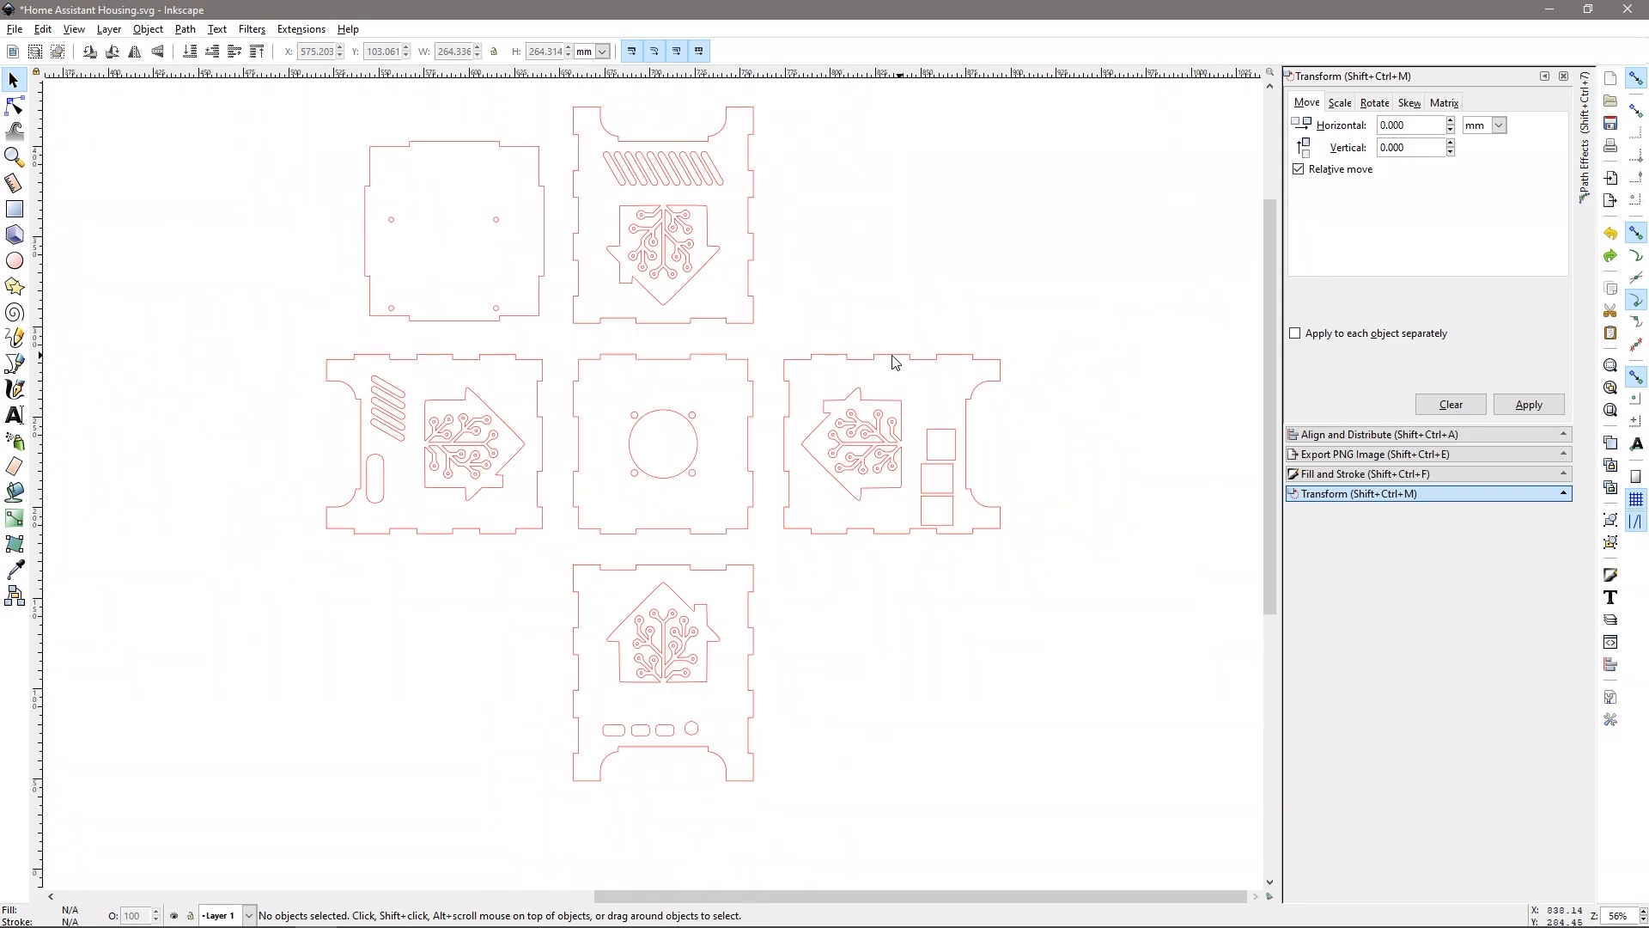
mouse_move(1178, 489)
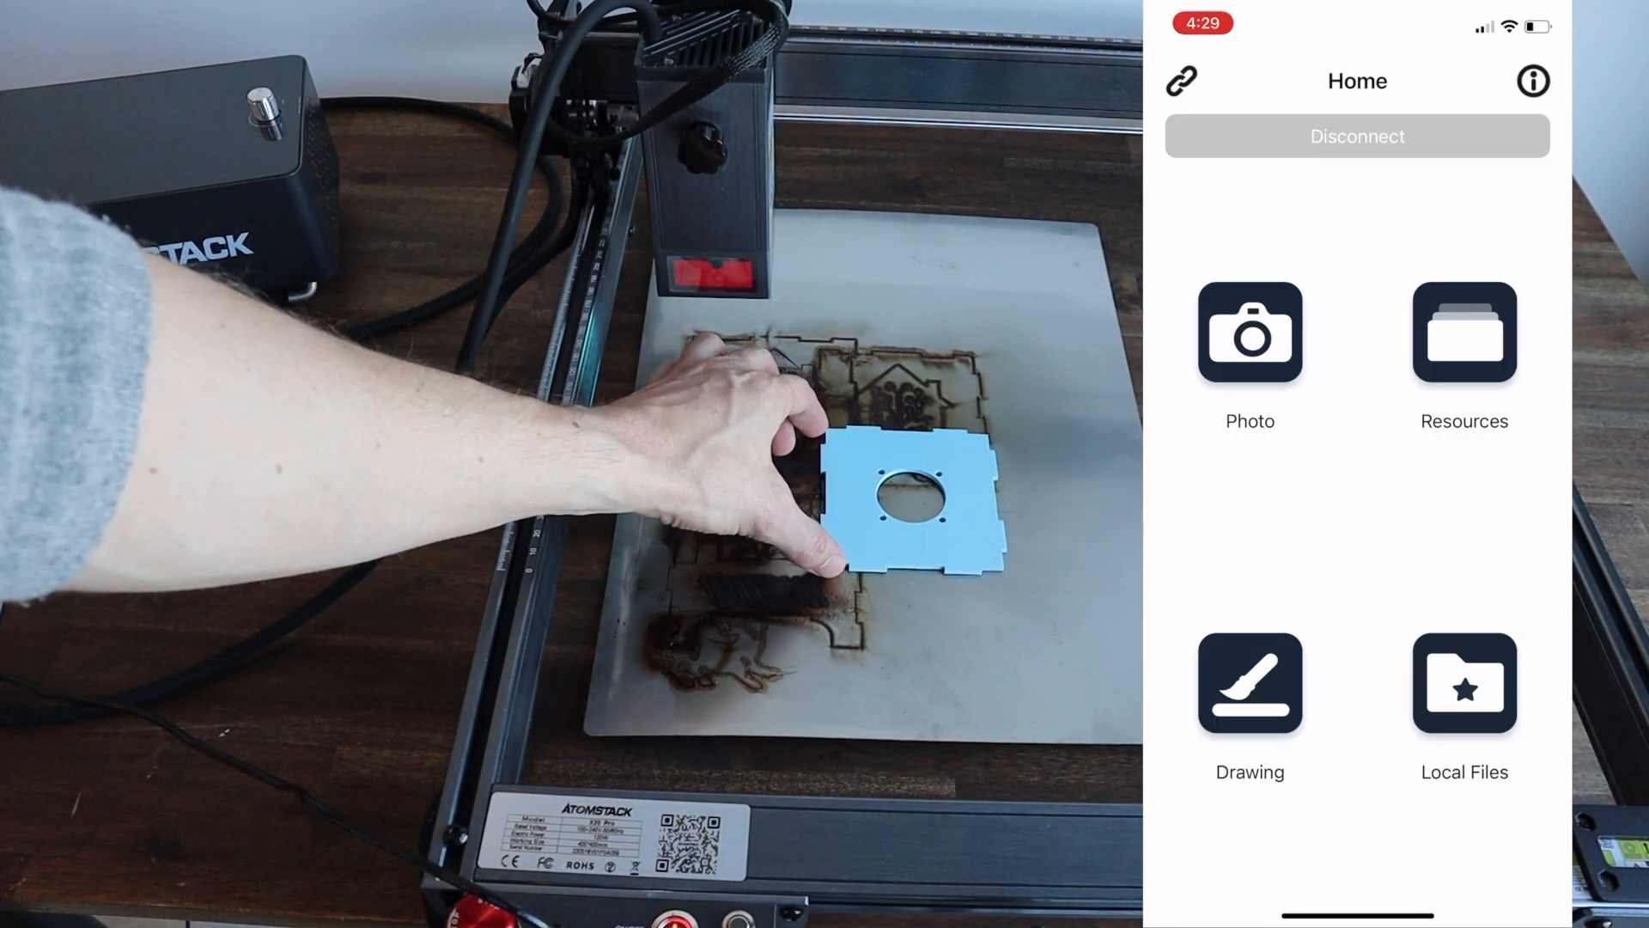
- Draw a signature on the pad, keep the B&W effect, and edit Size in Parameter Setting
left_click(1248, 682)
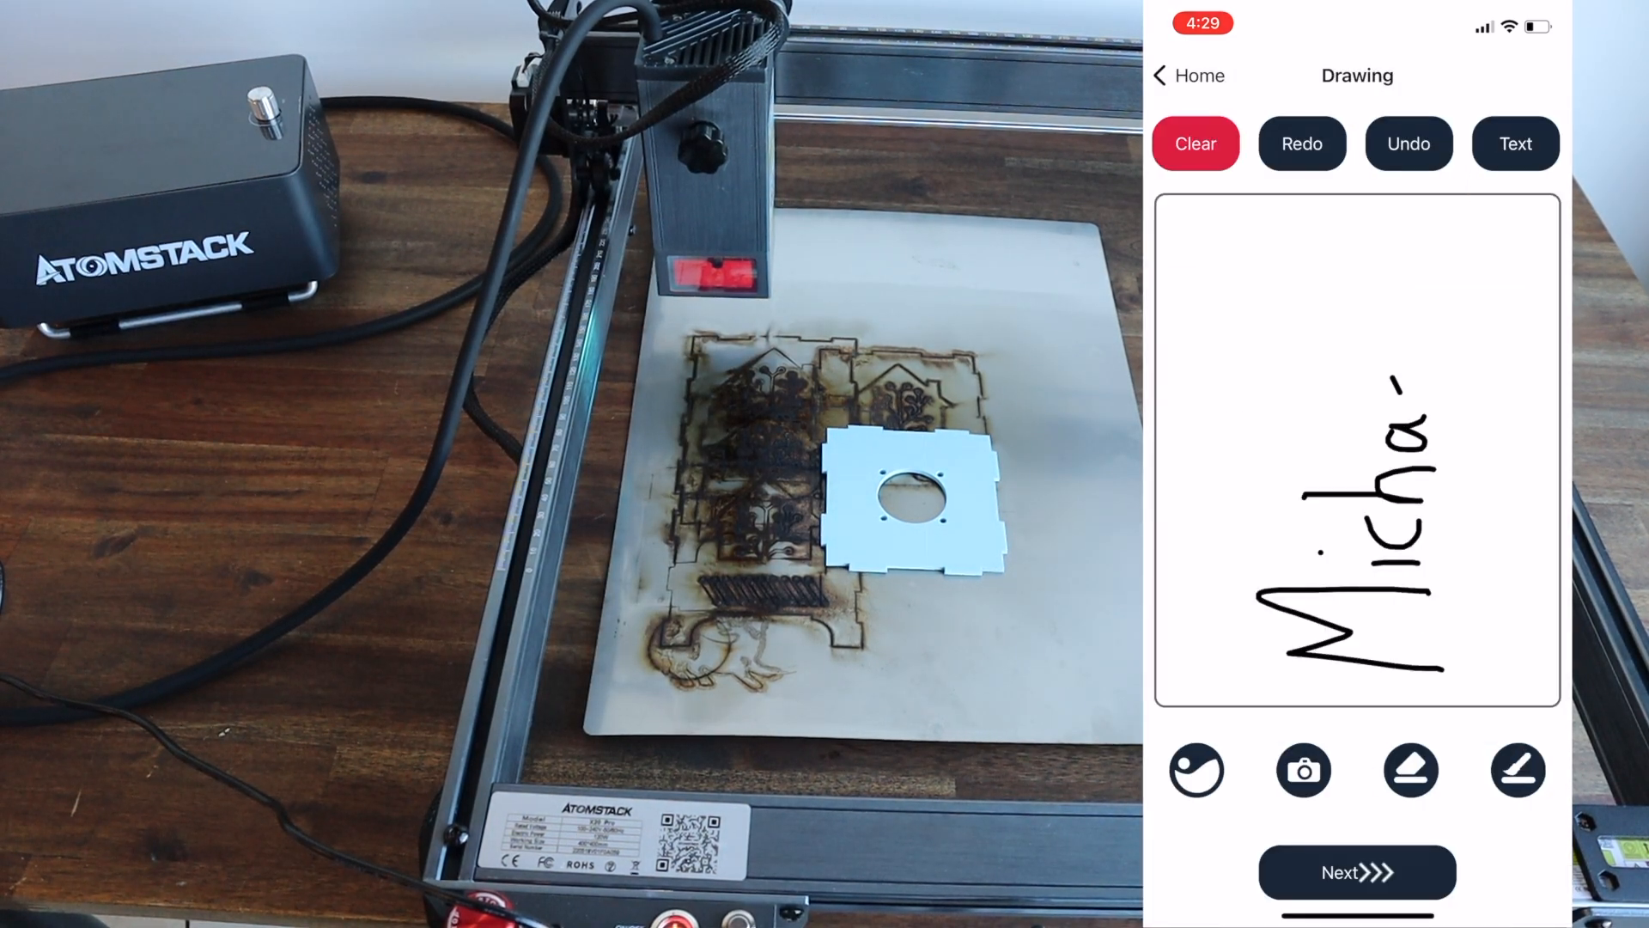
left_click(1355, 872)
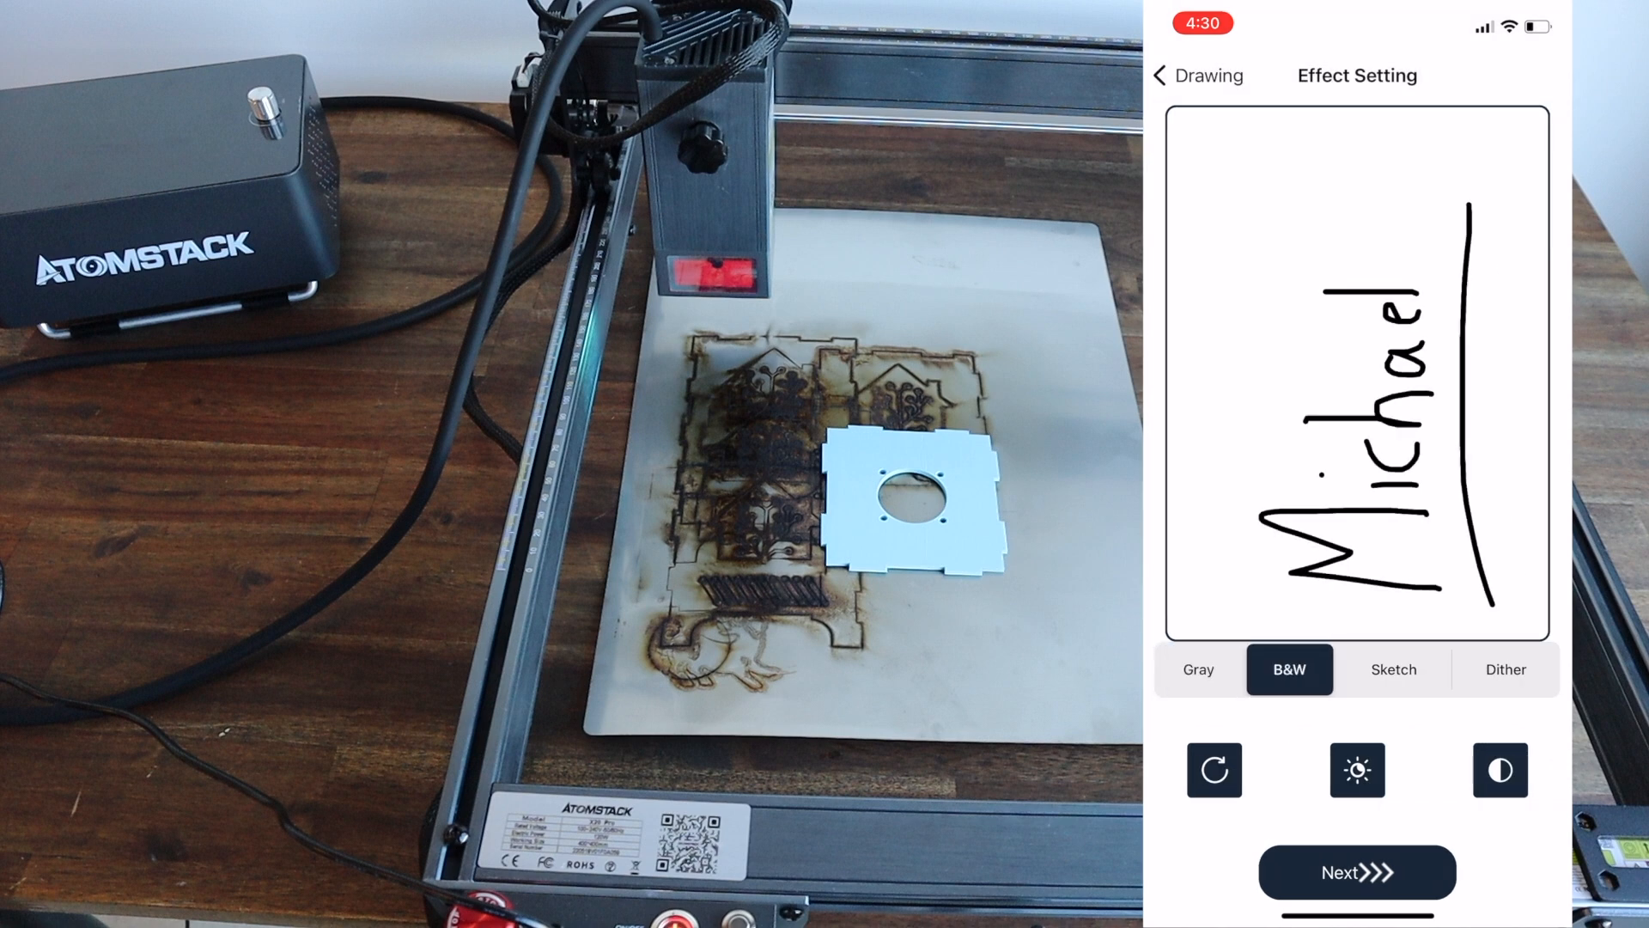
left_click(1355, 872)
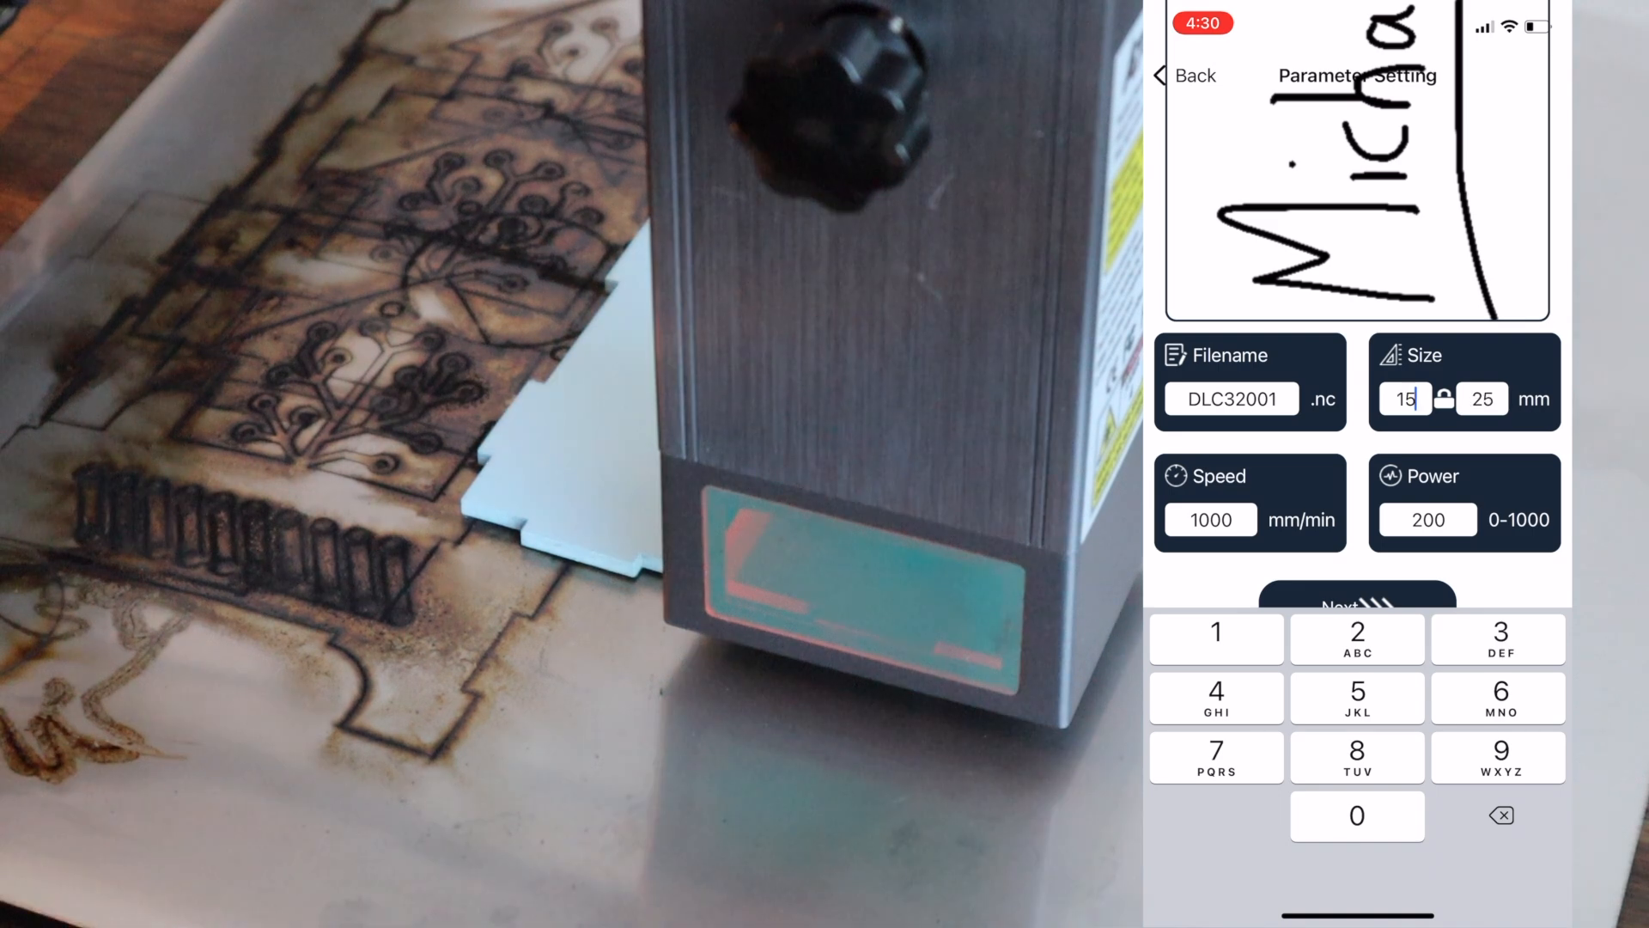
left_click(1357, 602)
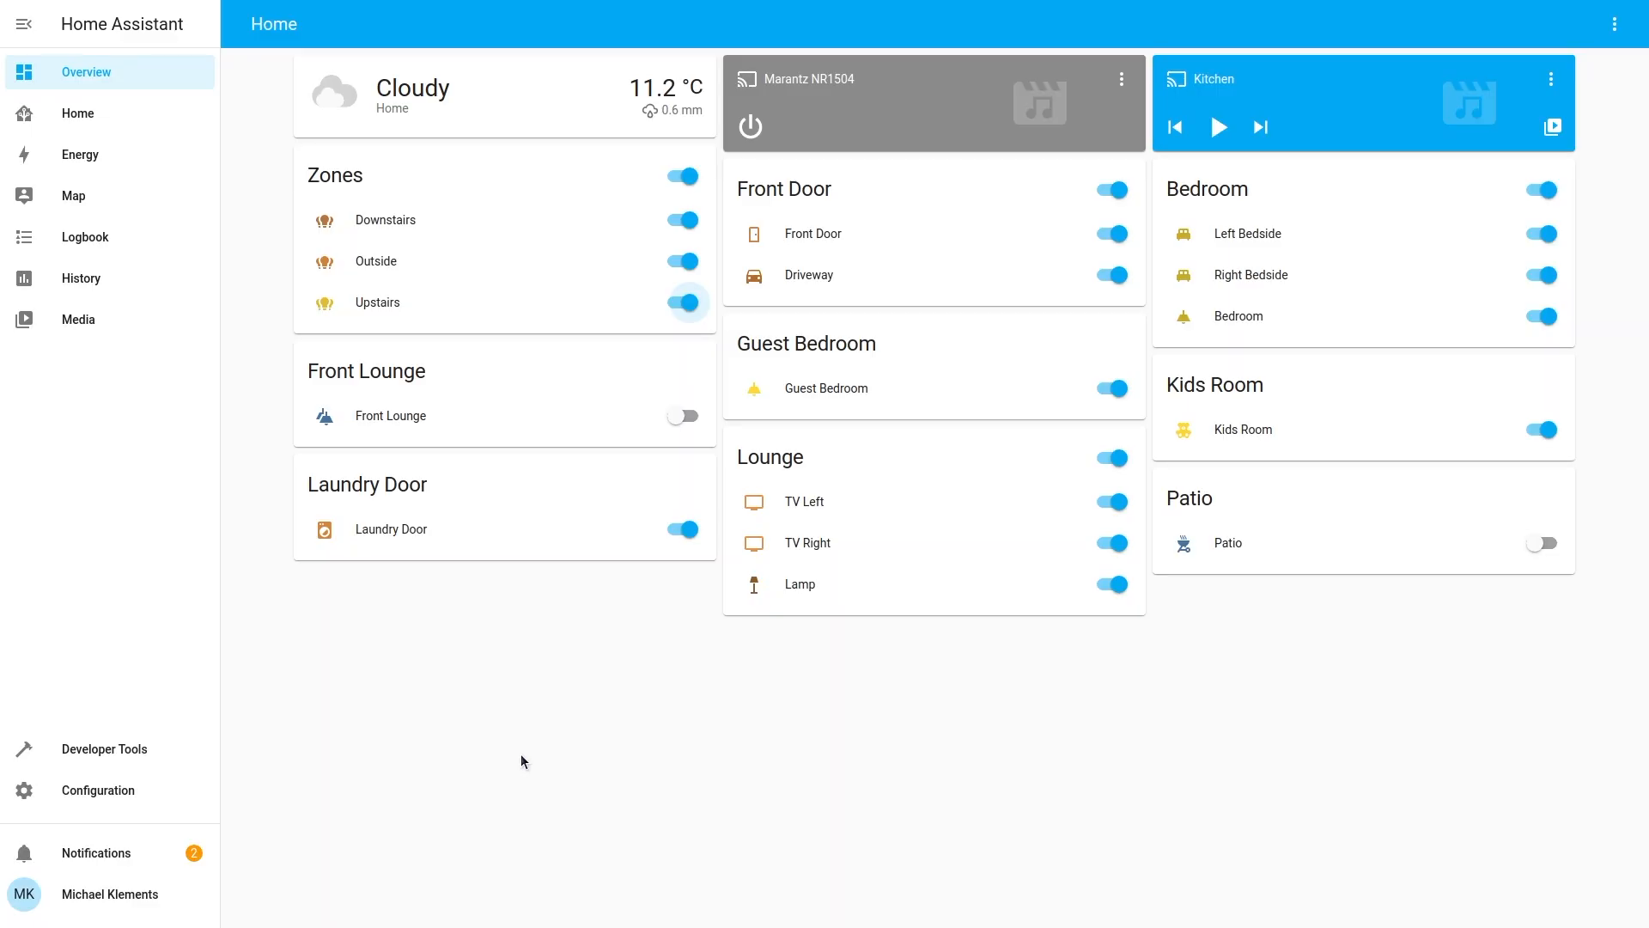
- Toggle Kids Room off, view the empty Automations list under Configuration, and dismiss the new-automation prompt
left_click(682, 302)
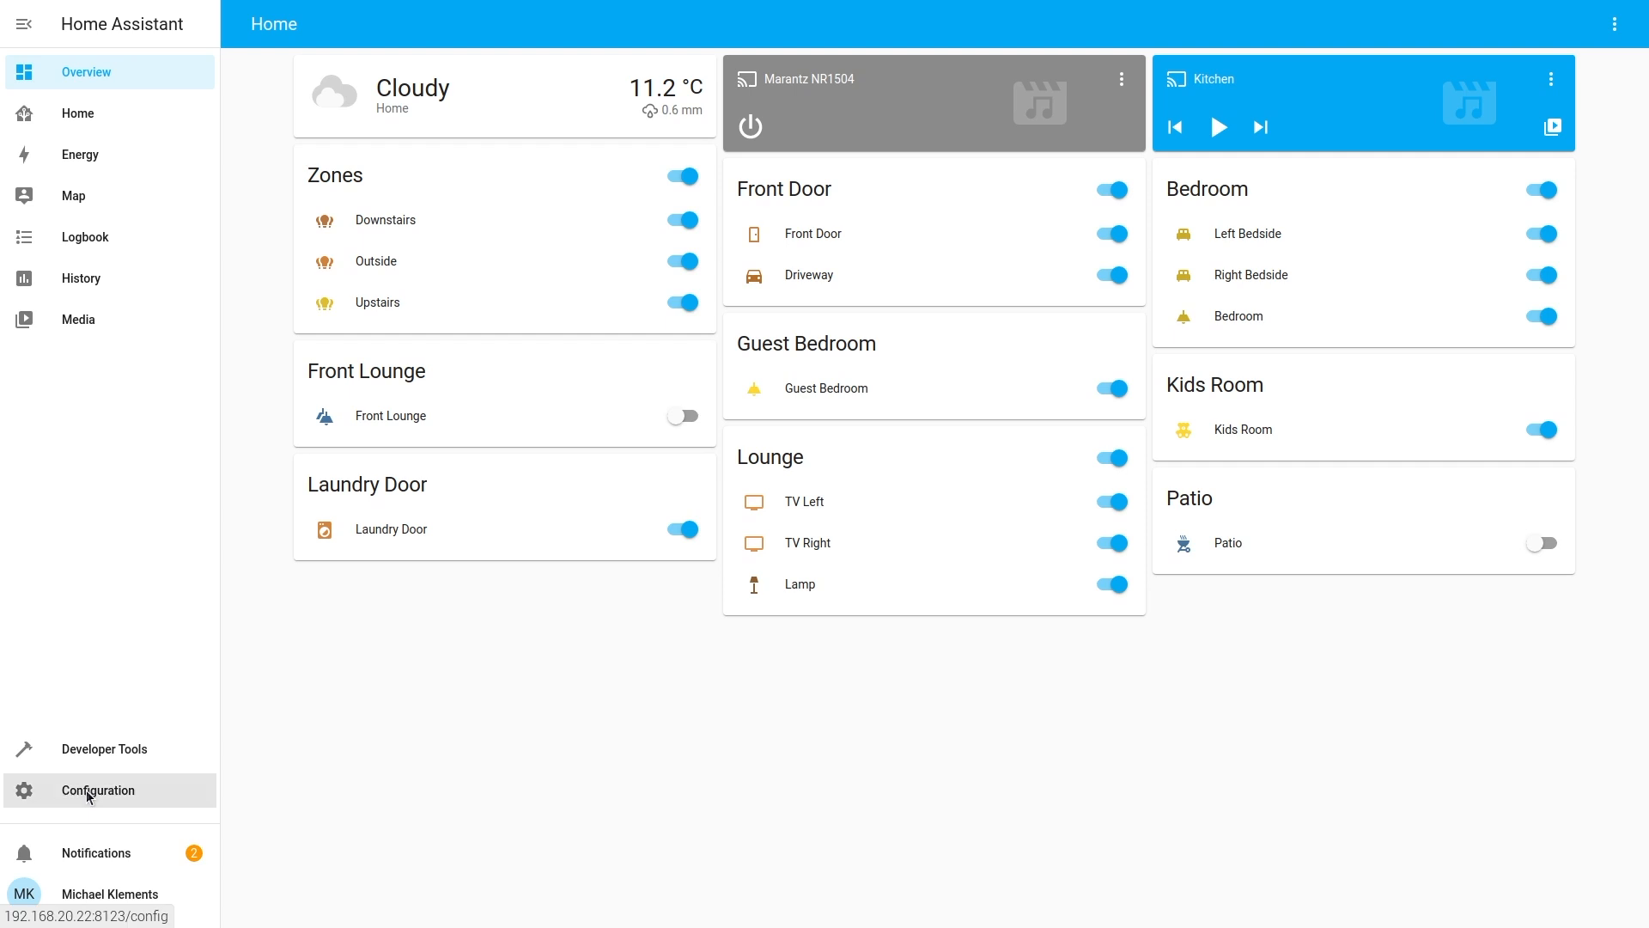
left_click(96, 790)
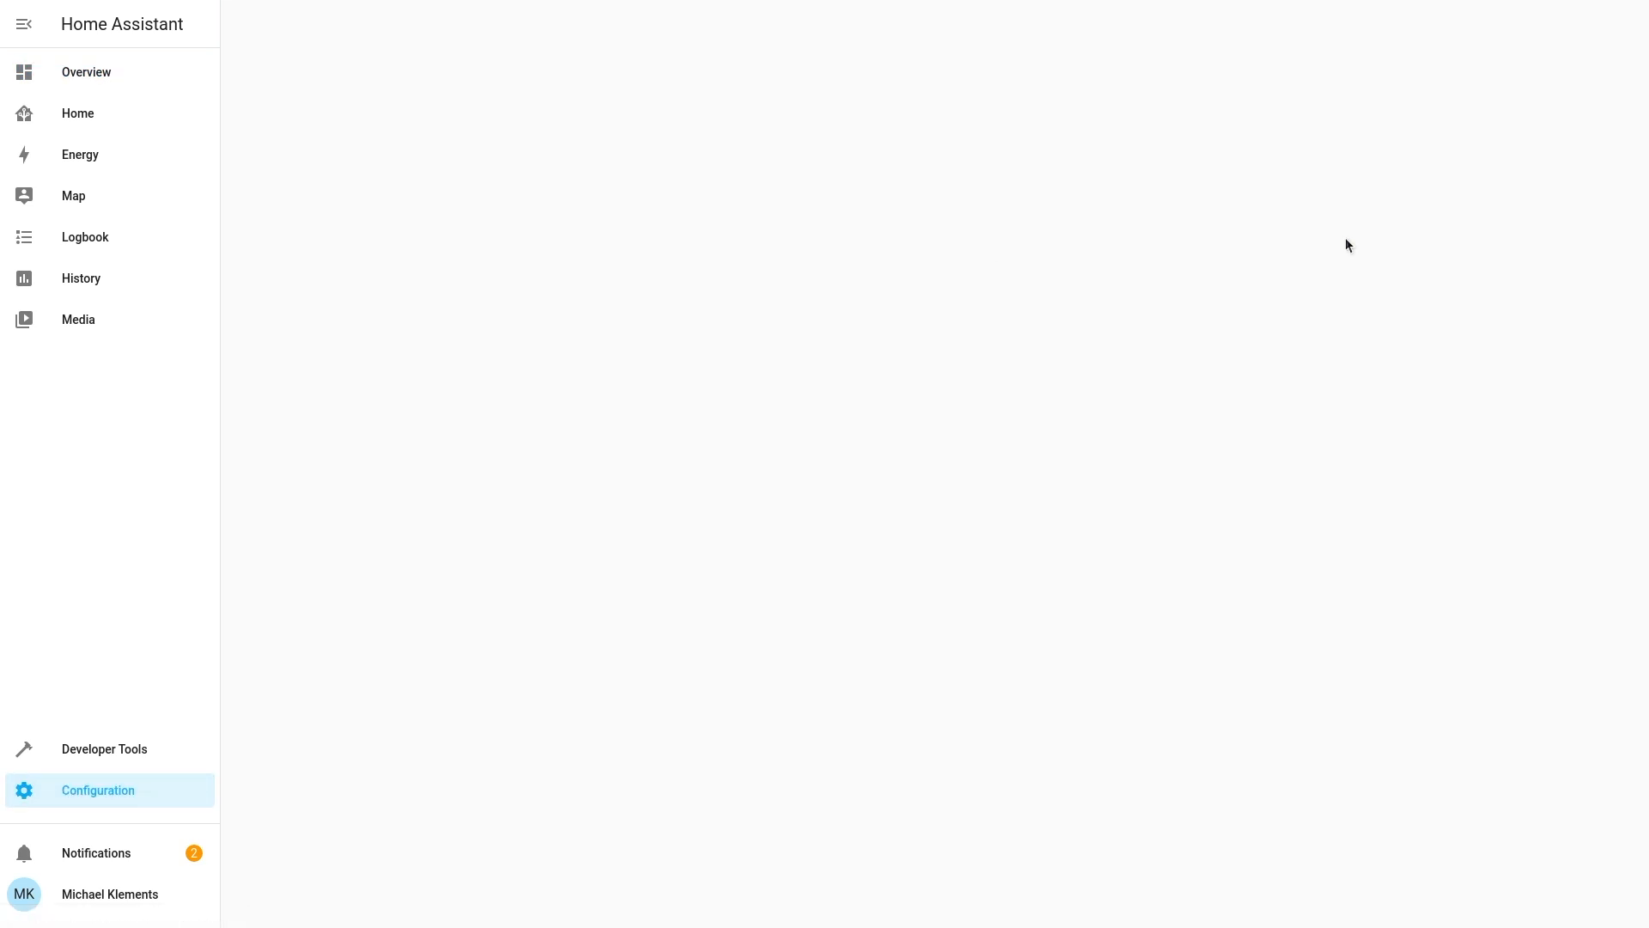
left_click(1542, 893)
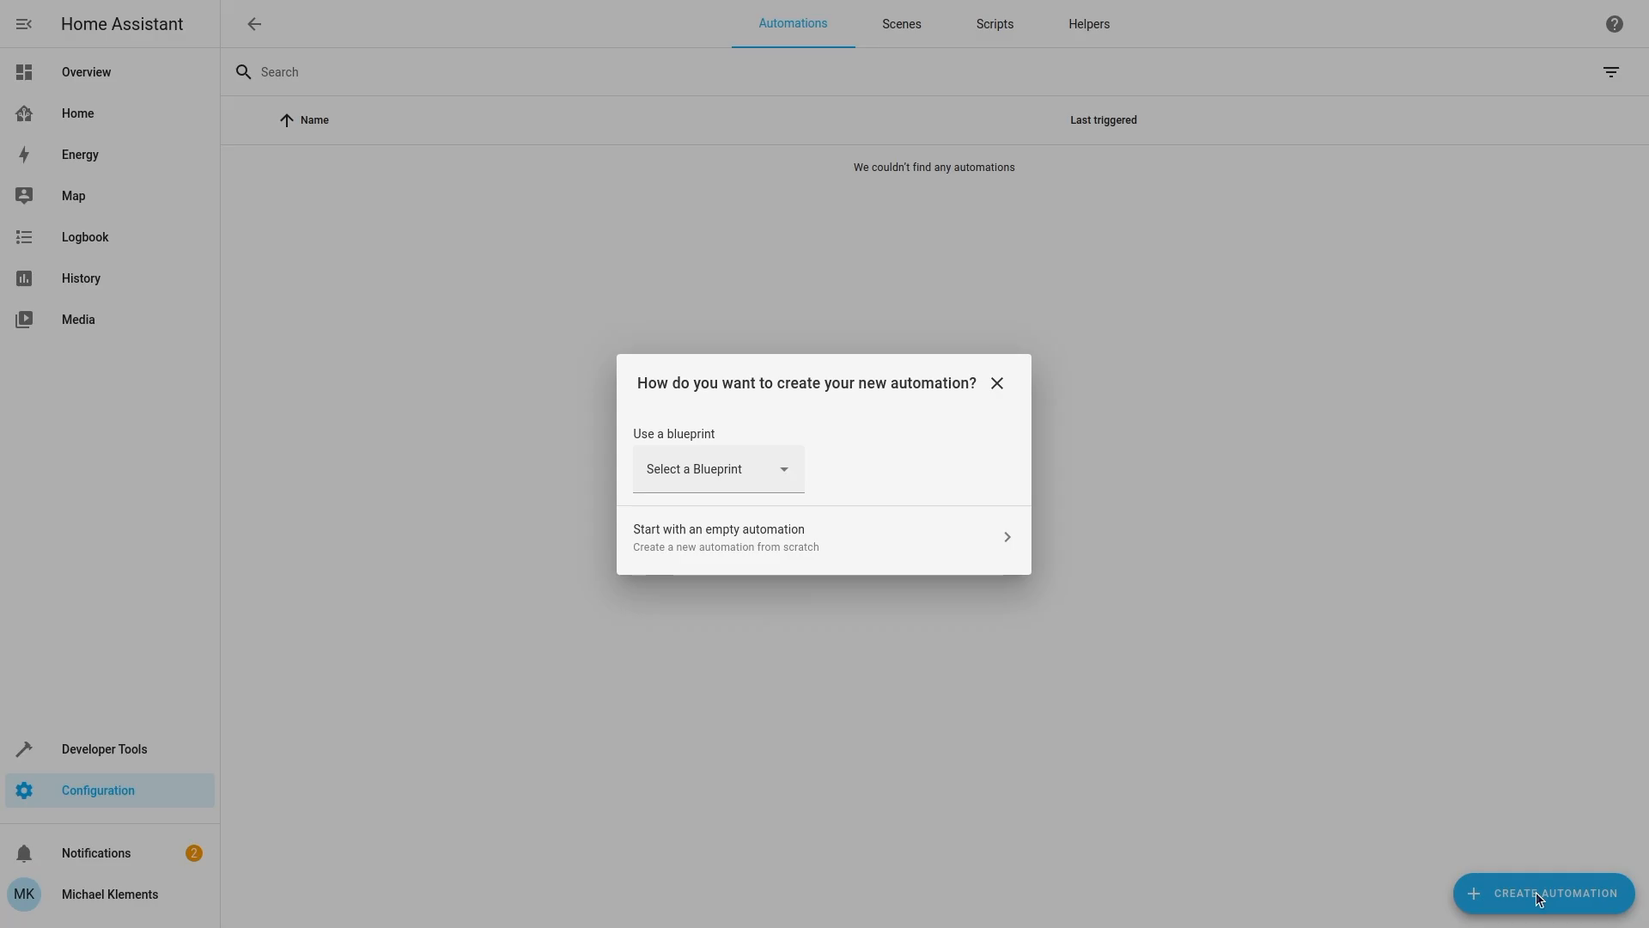
left_click(718, 467)
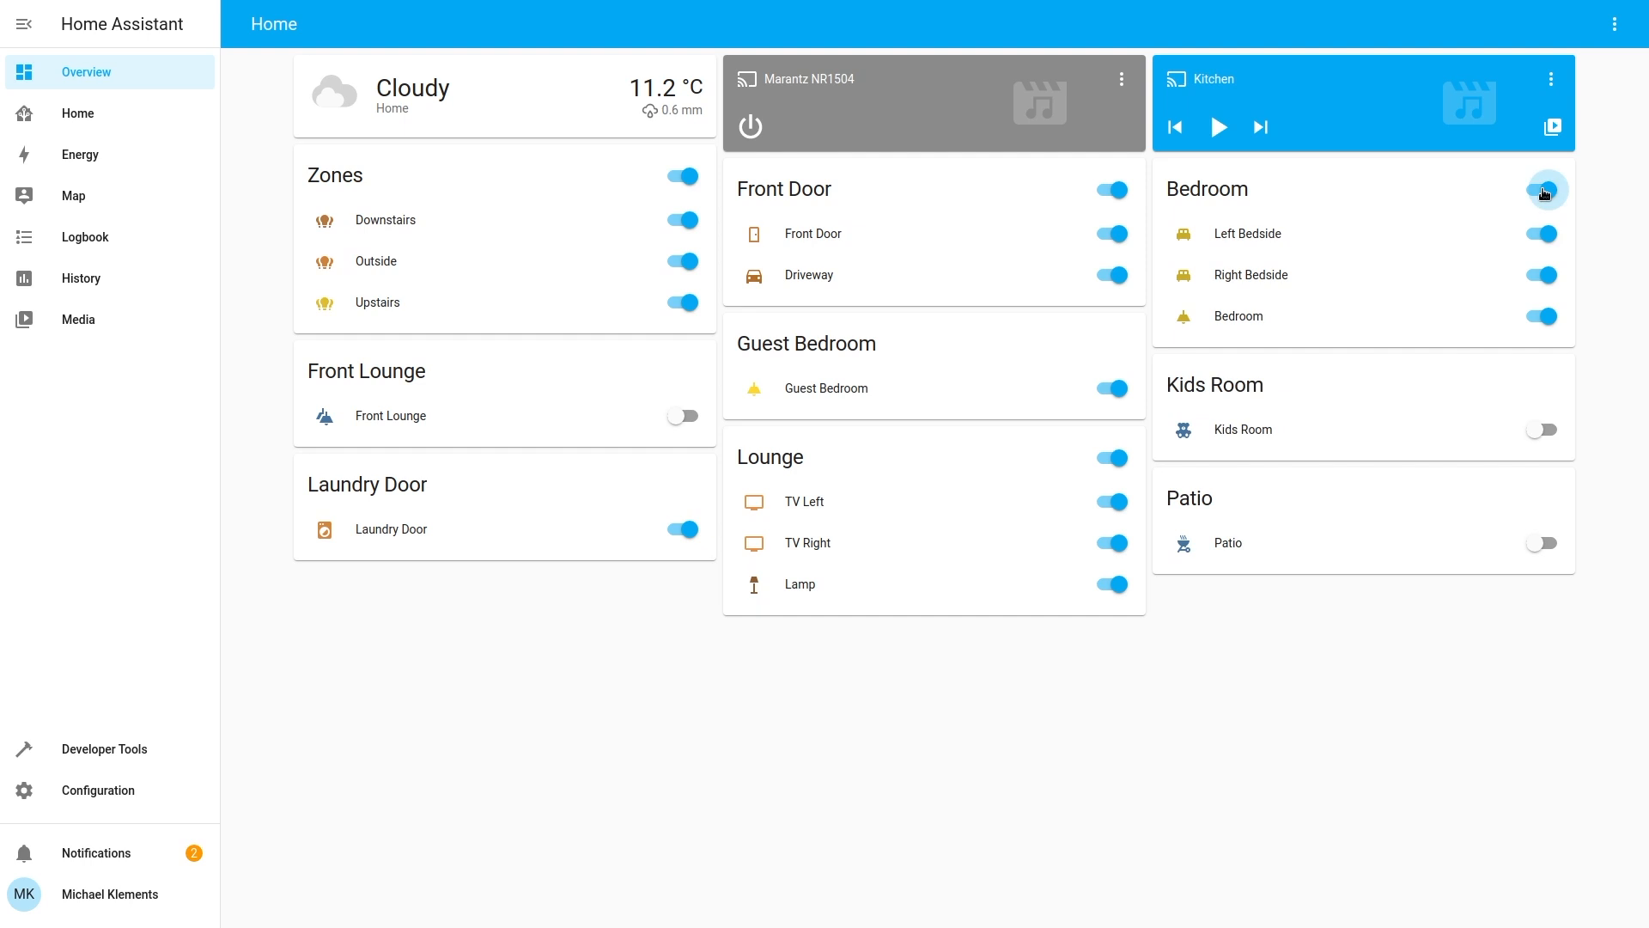
- Switch the Bedroom group off and on, then turn off the Main Bedroom tile on the room dashboard
left_click(1542, 190)
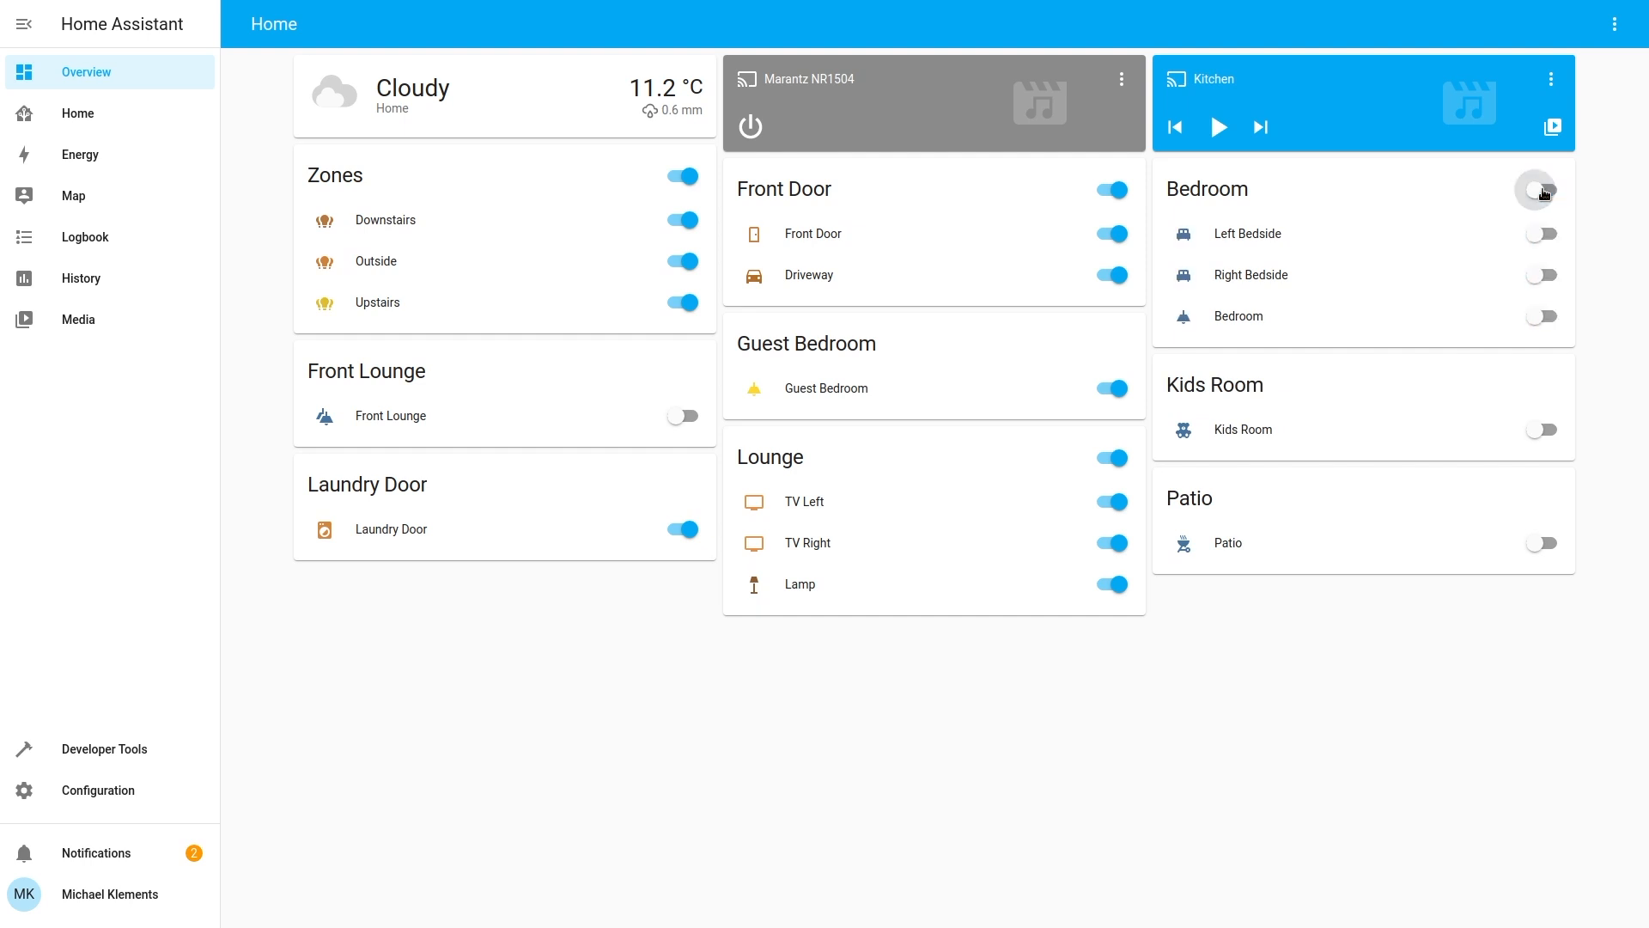
left_click(1539, 189)
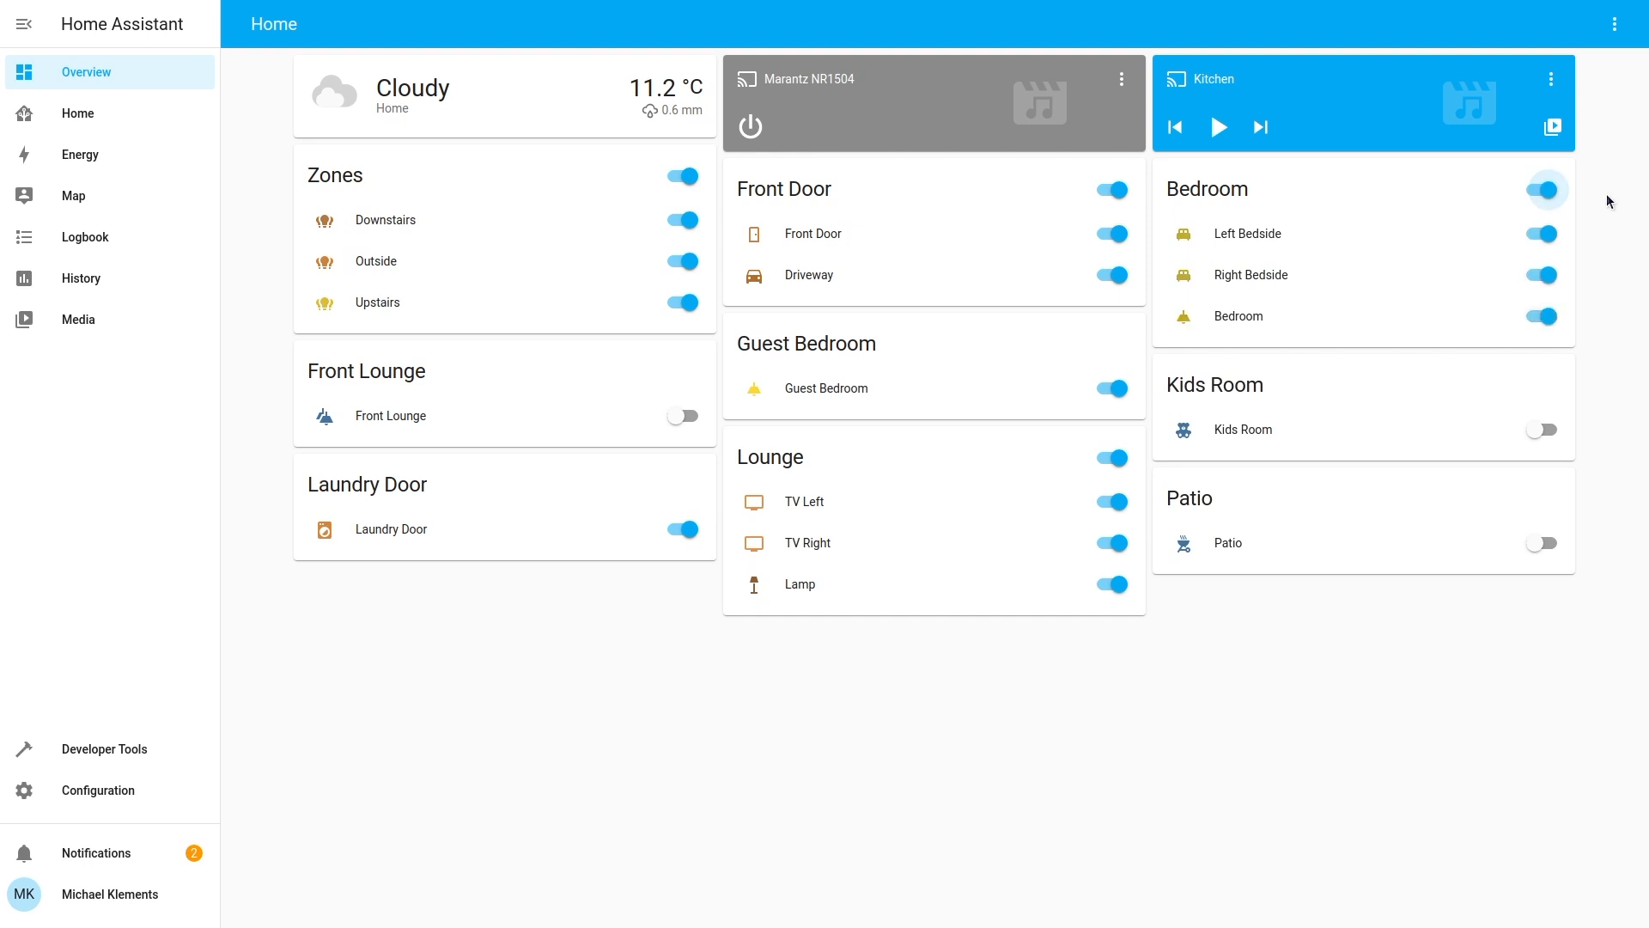
left_click(78, 113)
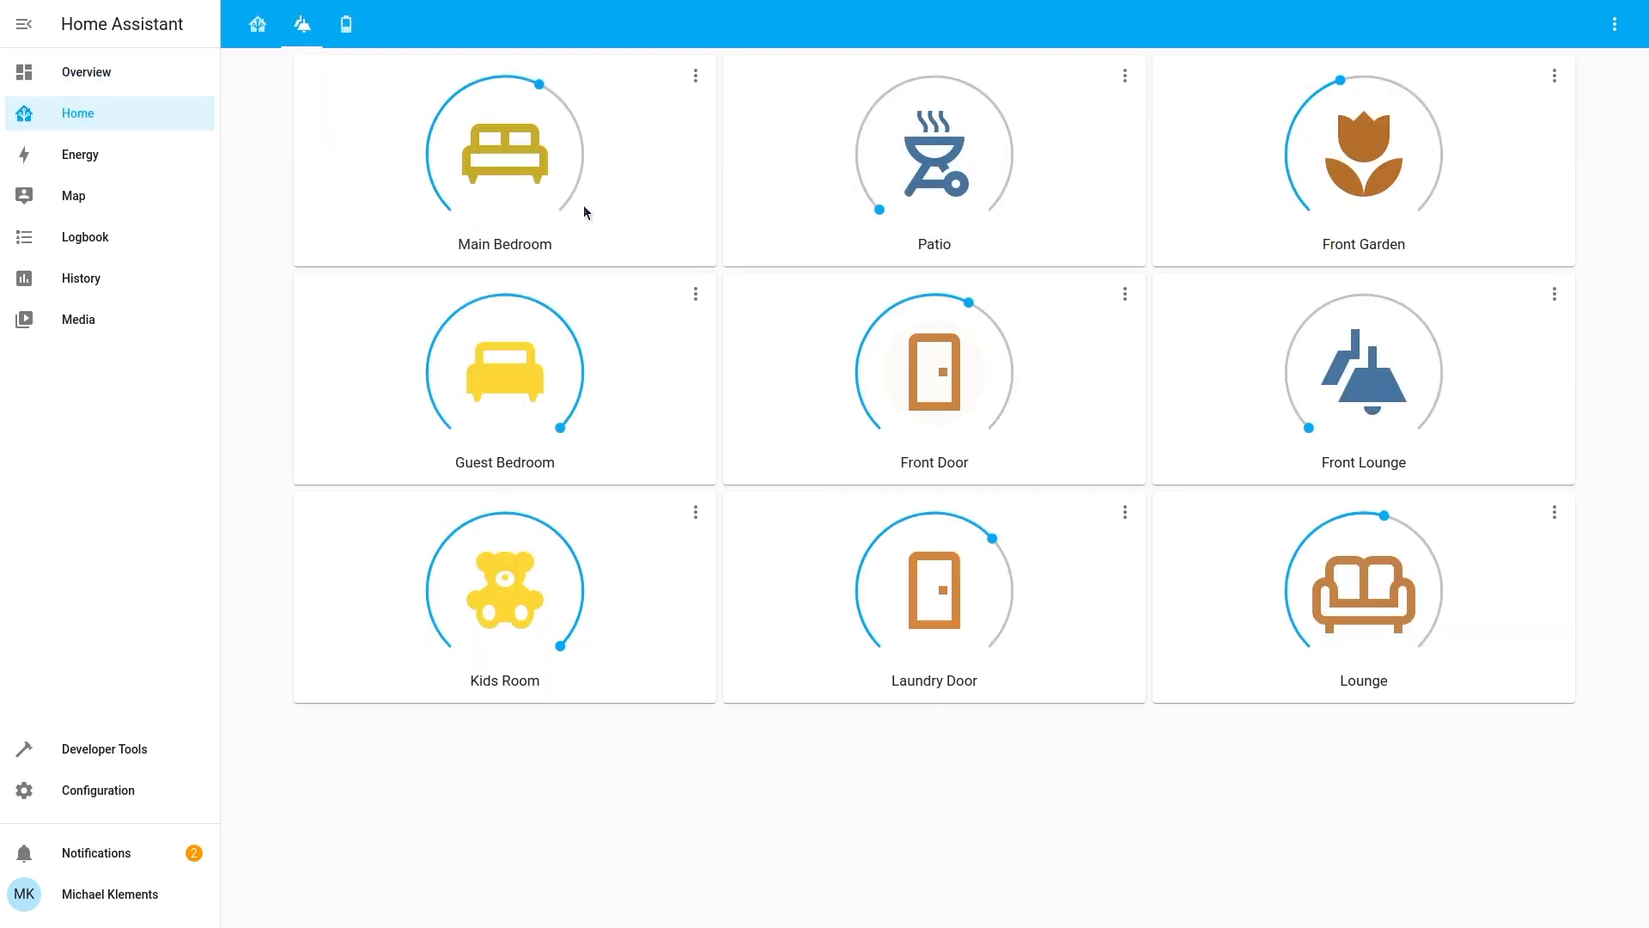
left_click(503, 153)
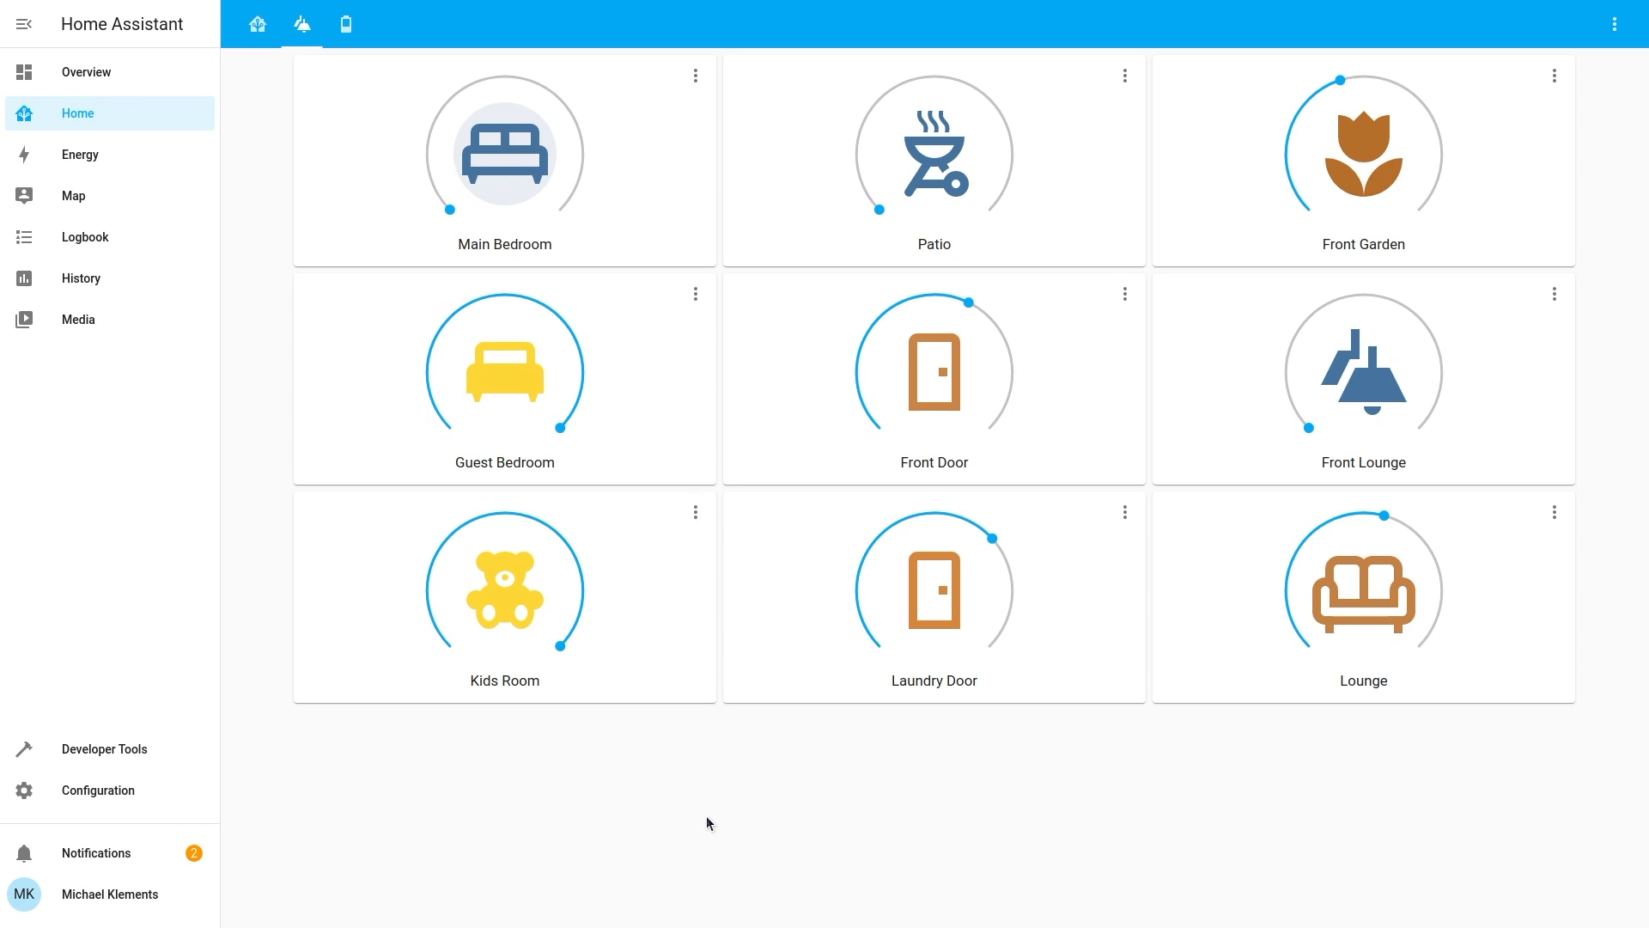